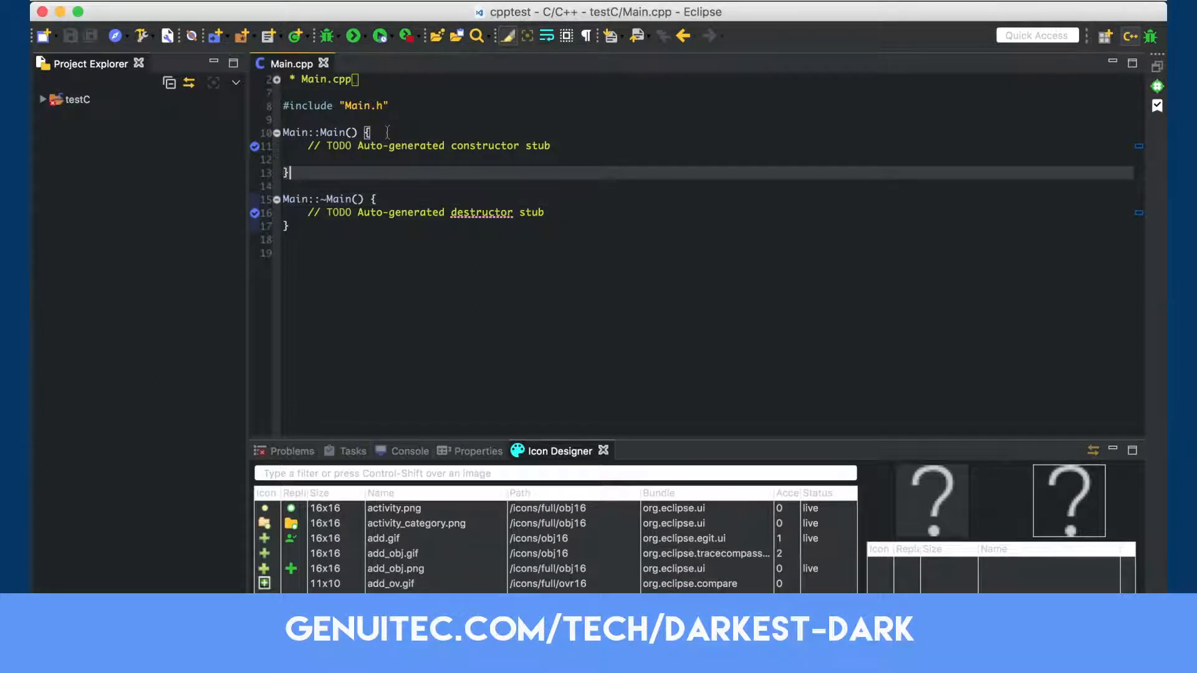
Step: Select the mark_occurrences.gif (etool16) row among the org.eclipse.cdt.ui icons
{"action": "scroll", "scroll_direction": "down", "scroll_amount": 3}
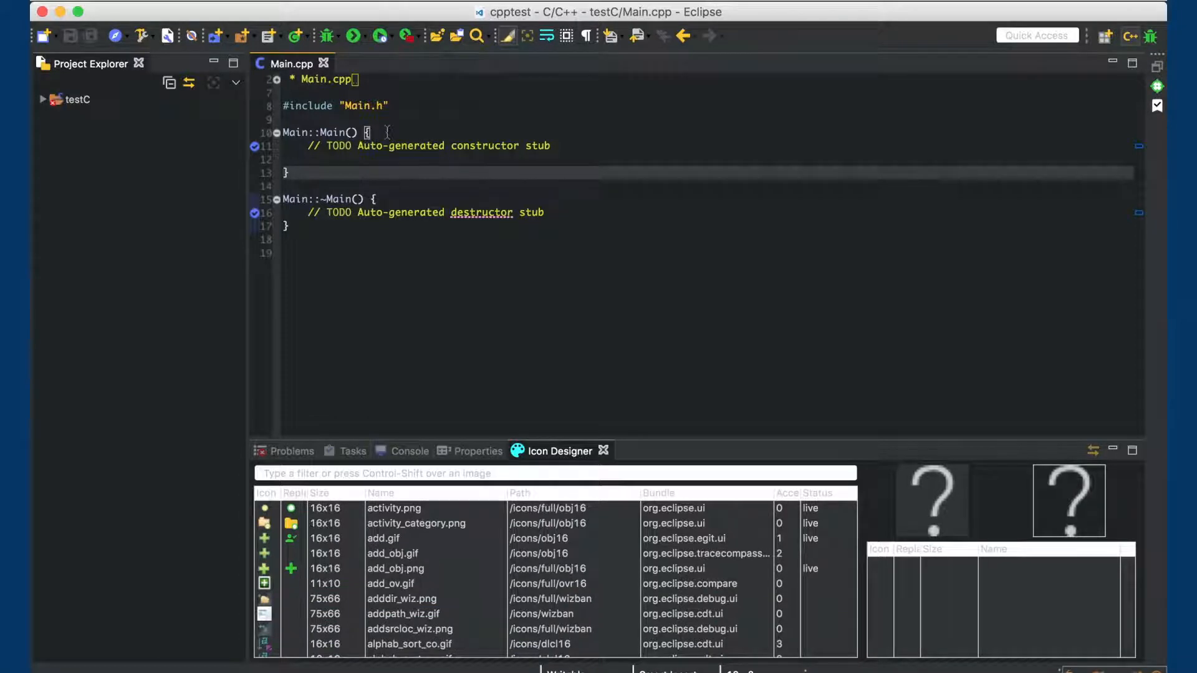
{"action": "mouse_move", "coordinate": [487, 72]}
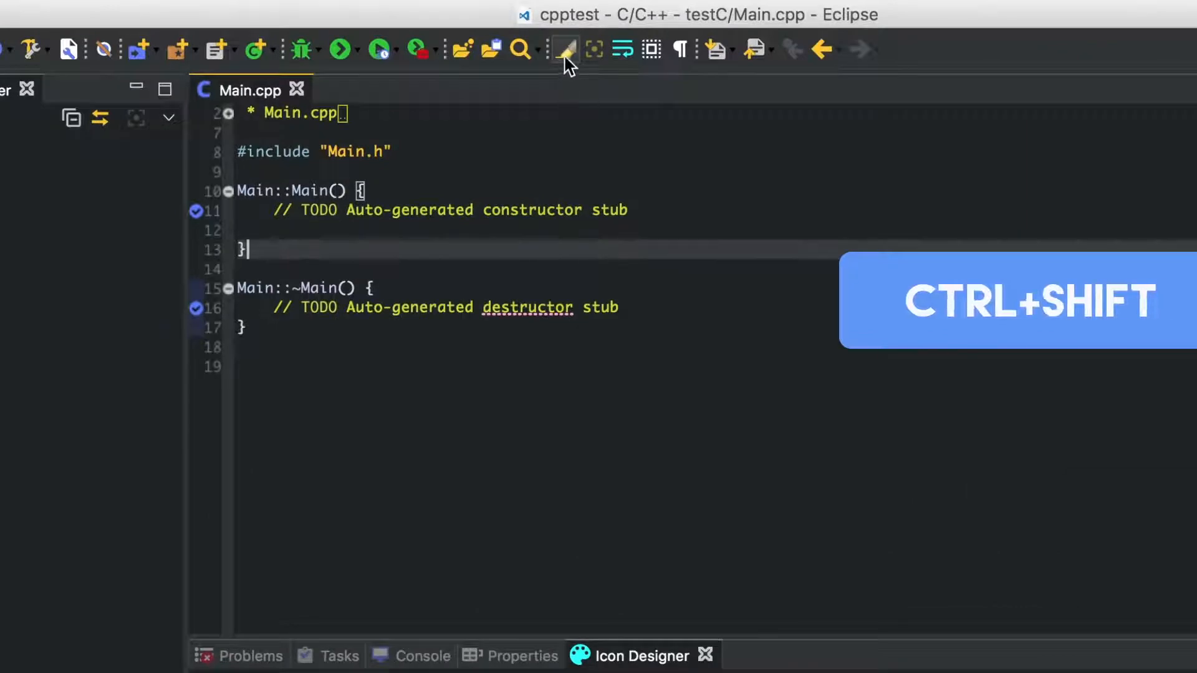
{"action": "mouse_move", "coordinate": [566, 49]}
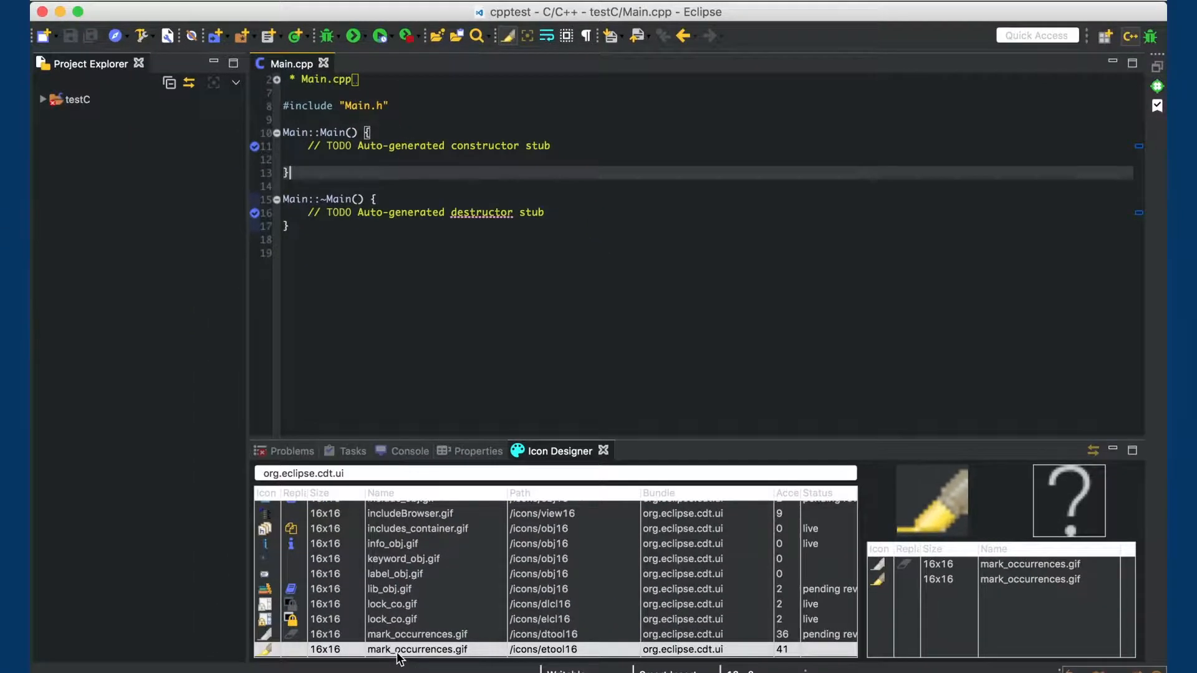
{"action": "left_click", "coordinate": [416, 650]}
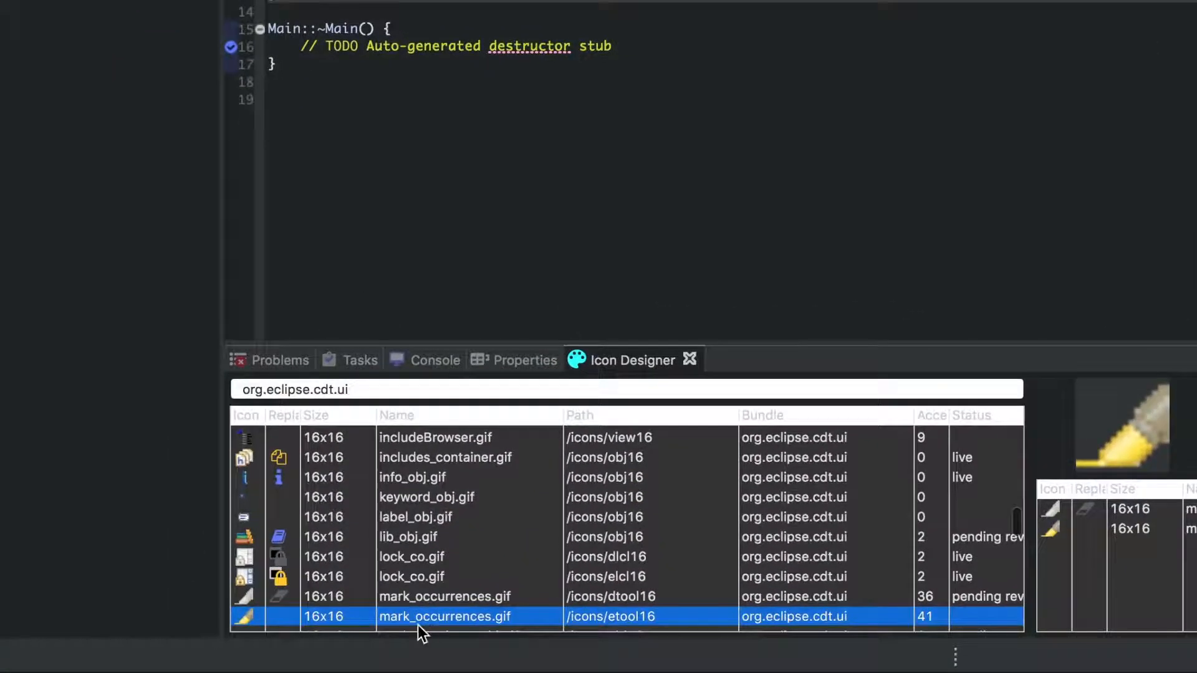
Step: Choose the Material Design 'marker' icon, searched as 'marke', in orange as the replacement
{"action": "double_click", "coordinate": [446, 616]}
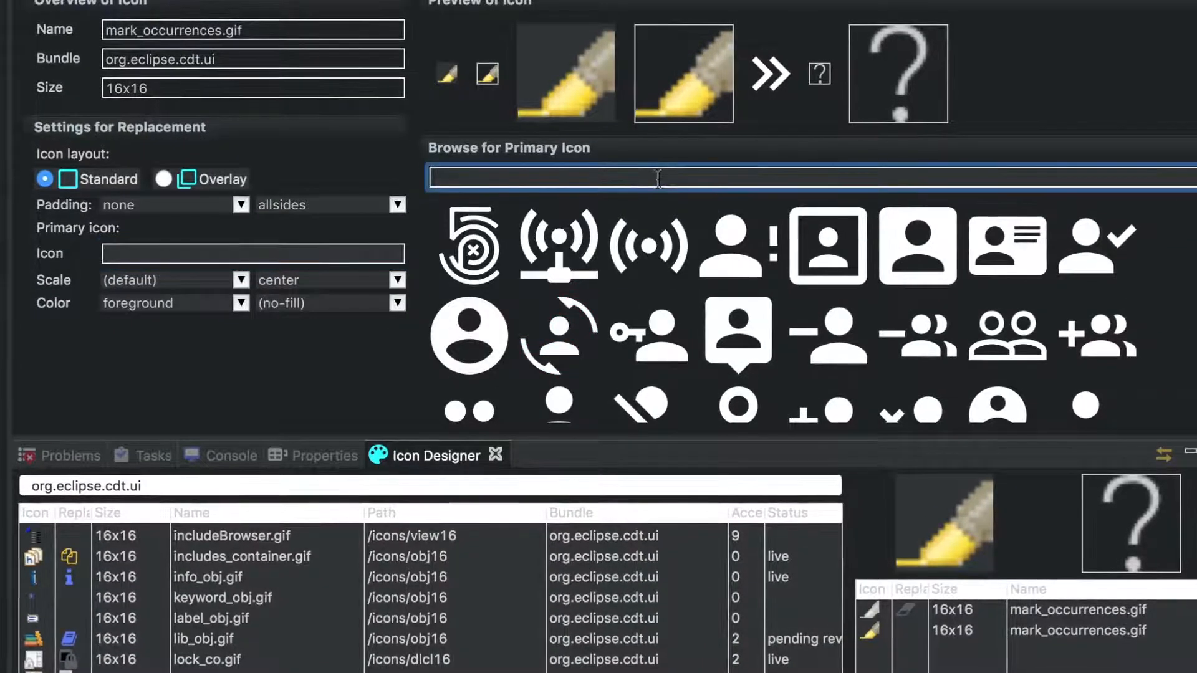
{"action": "type", "text": "mar"}
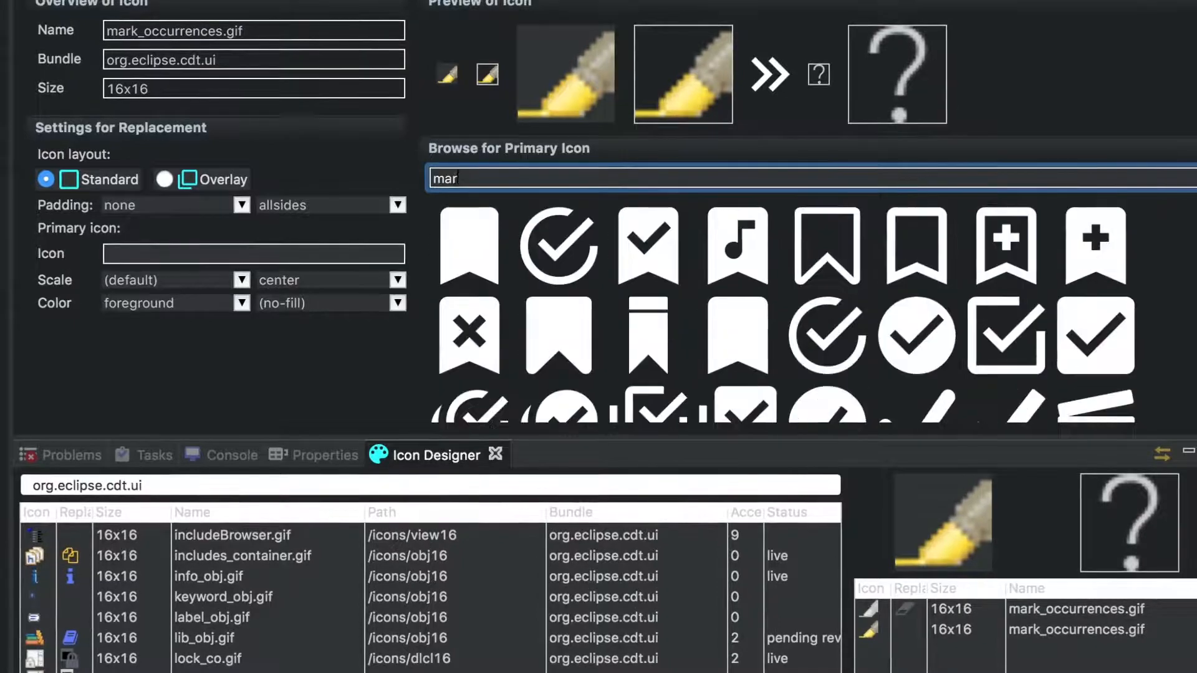
{"action": "type", "text": "ke"}
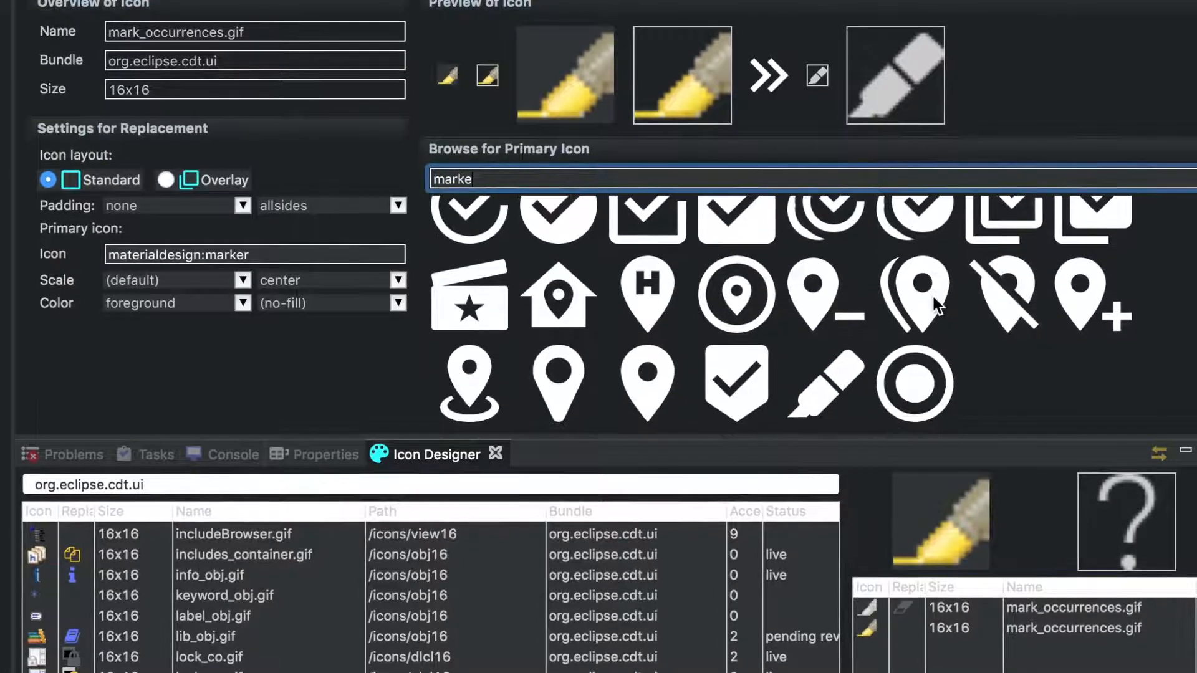
{"action": "mouse_move", "coordinate": [244, 328]}
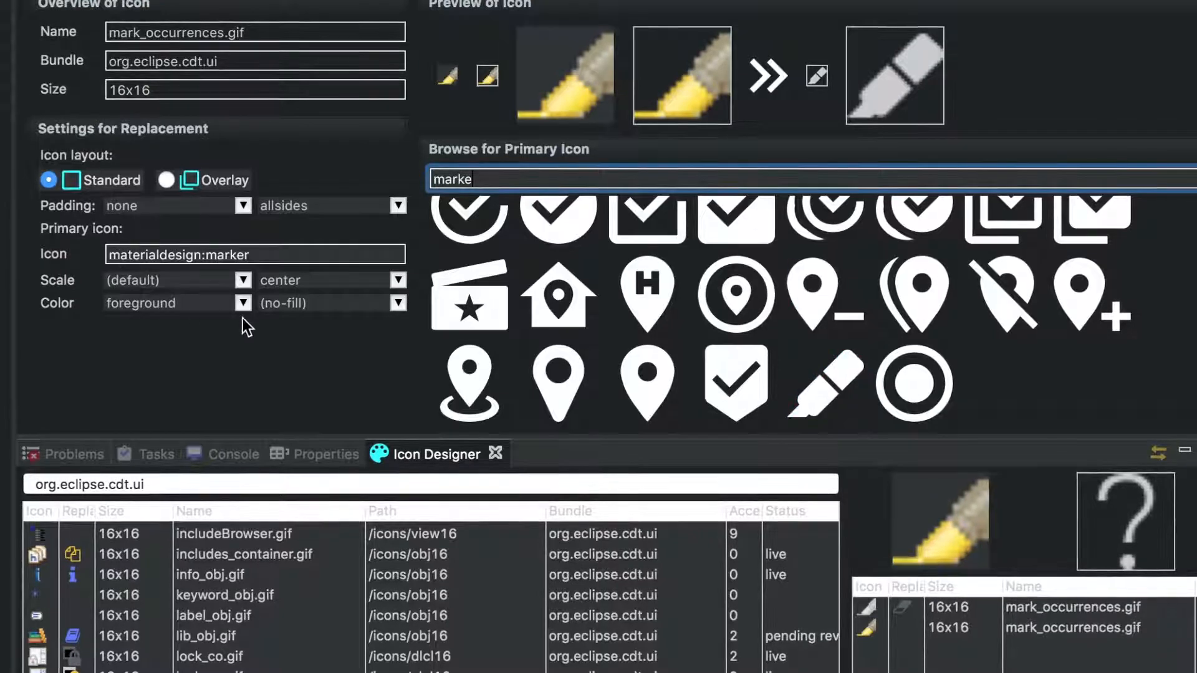
{"action": "left_click", "coordinate": [244, 301]}
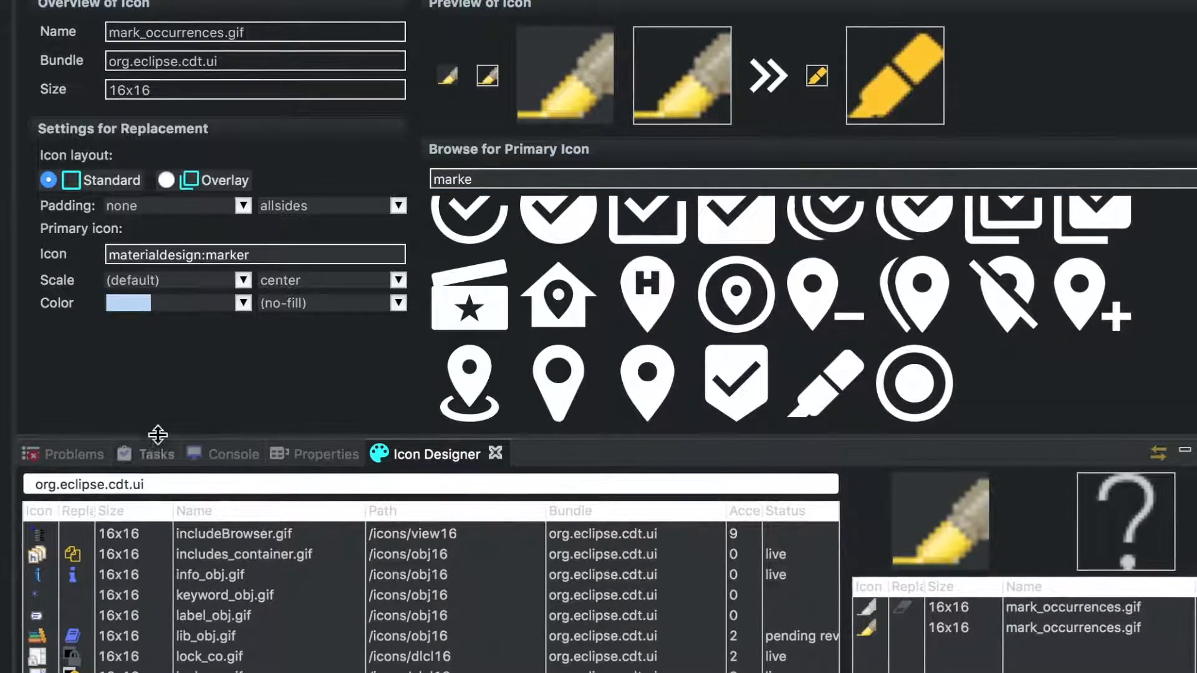
Step: Save the orange marker replacement so mark_occurrences.gif shows as customized
{"action": "key", "text": "ctrl+s"}
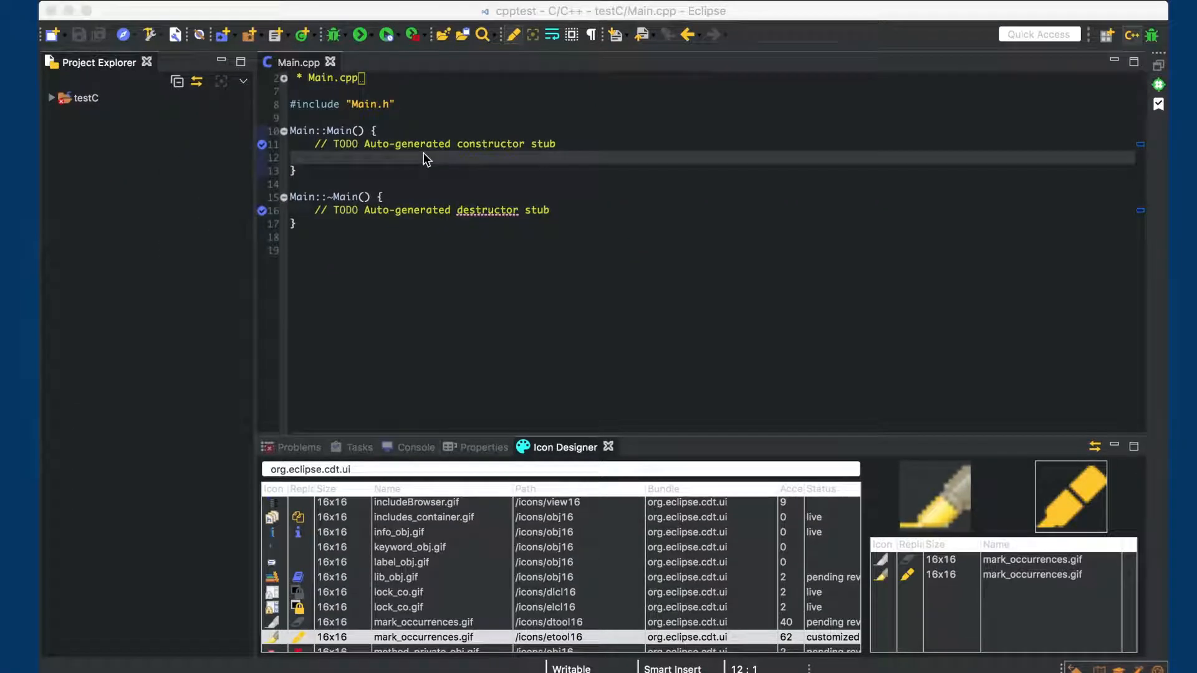
{"action": "mouse_move", "coordinate": [1049, 346]}
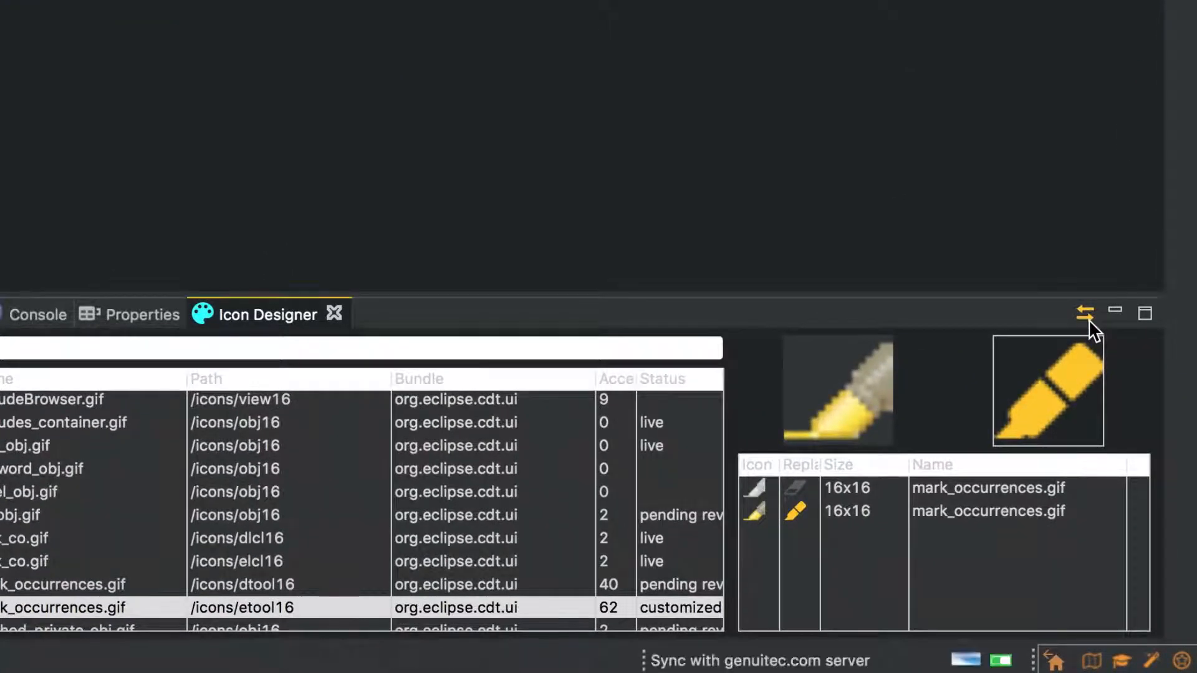
Step: Sync the custom icon definition with the genuitec.com server and acknowledge the Successful Sync notice
{"action": "left_click", "coordinate": [1083, 312]}
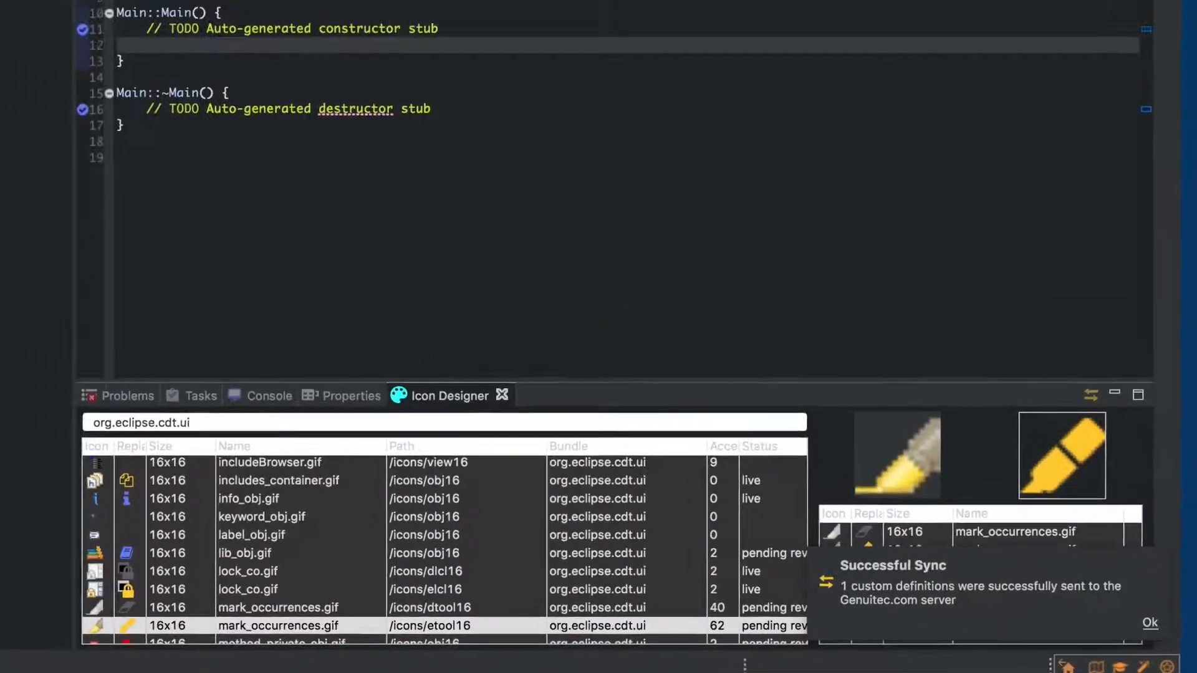
{"action": "left_click", "coordinate": [1148, 623]}
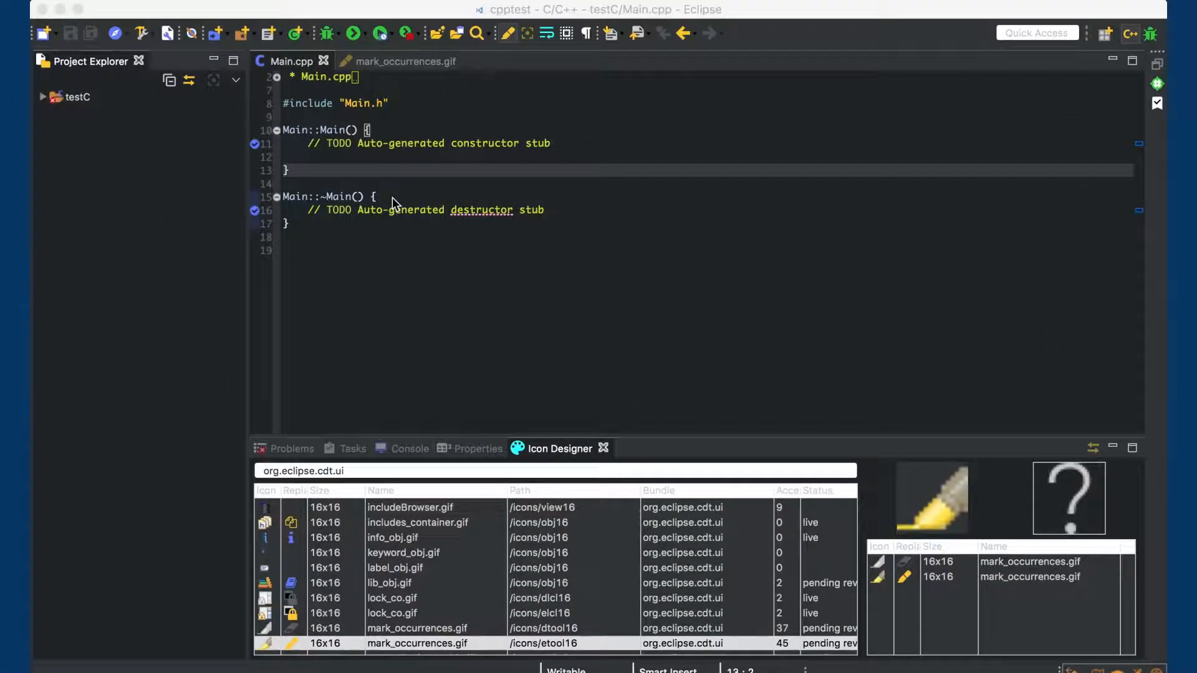